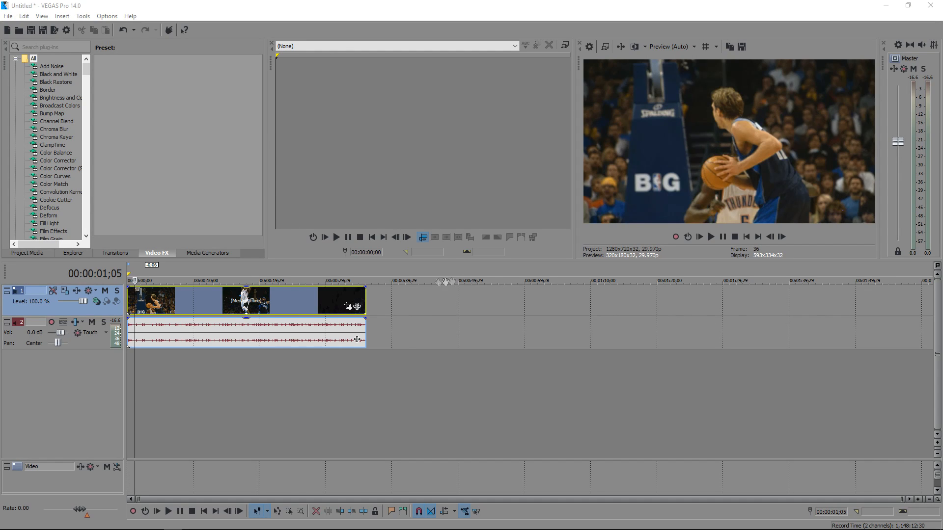
{"action": "mouse_move", "coordinate": [202, 308]}
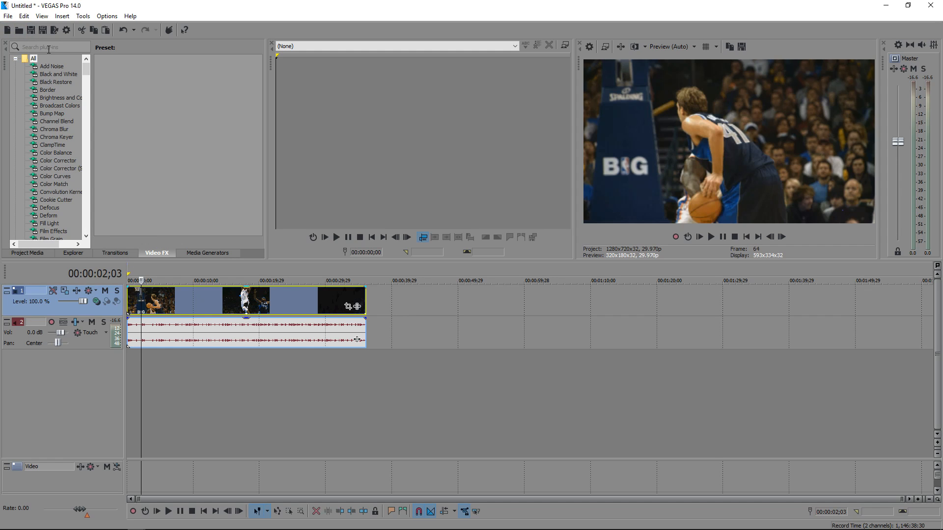
Search the Video FX for 'twixtor' and choose TwixtorPRO's Sync preset
{"action": "type", "text": "t"}
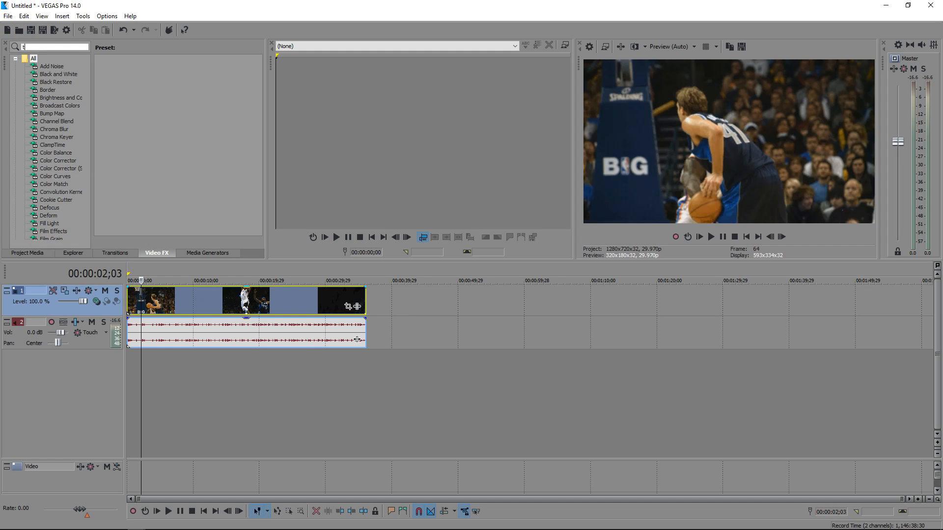
{"action": "type", "text": "wixtor"}
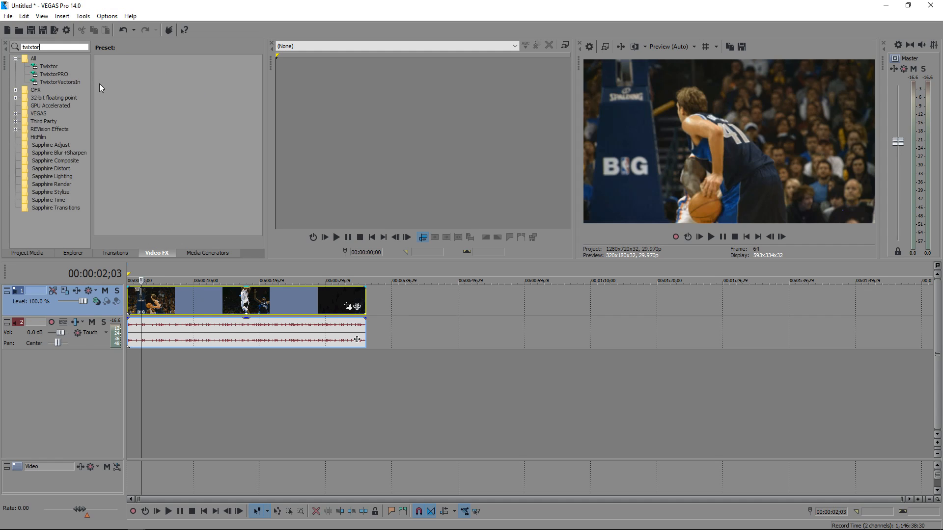
{"action": "left_click", "coordinate": [48, 75]}
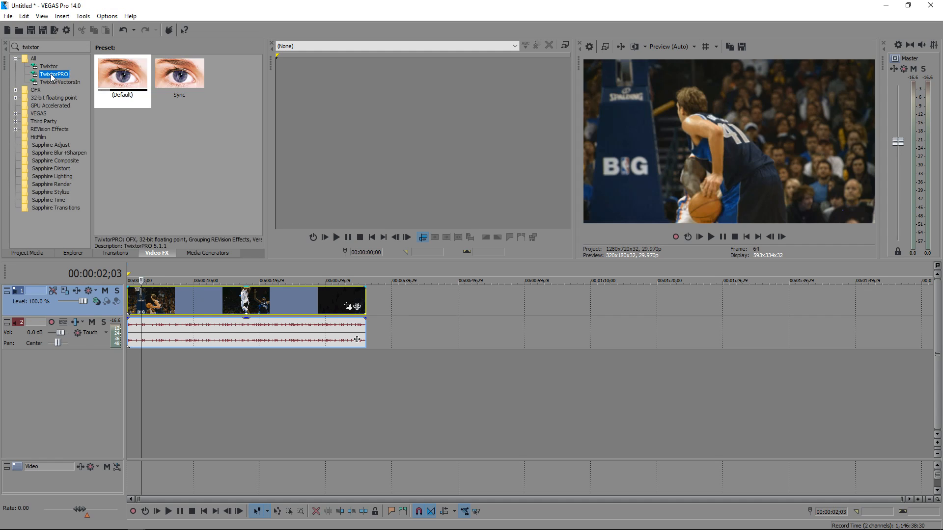
{"action": "left_click", "coordinate": [179, 73]}
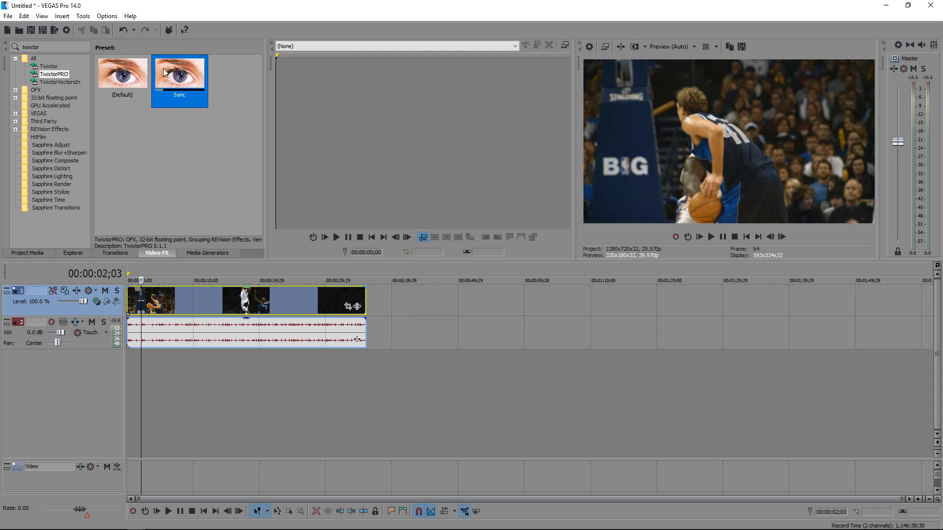
{"action": "mouse_move", "coordinate": [166, 293]}
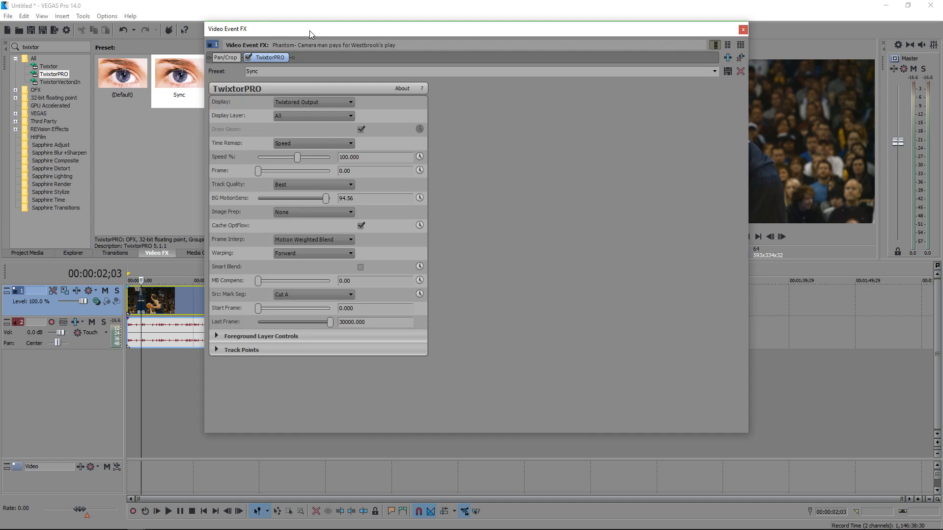
{"action": "mouse_move", "coordinate": [308, 187]}
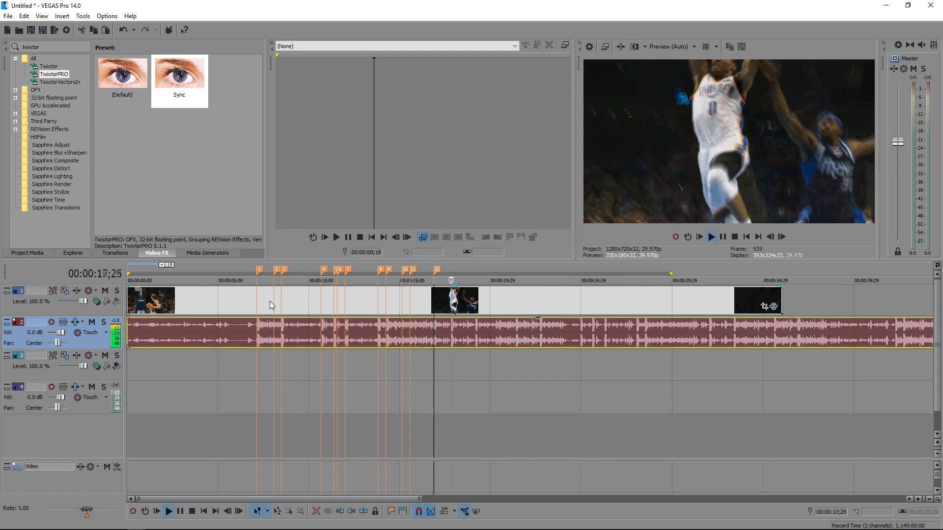
Mark song beats with numbered markers during playback, reaching marker 16
{"action": "left_click", "coordinate": [169, 511]}
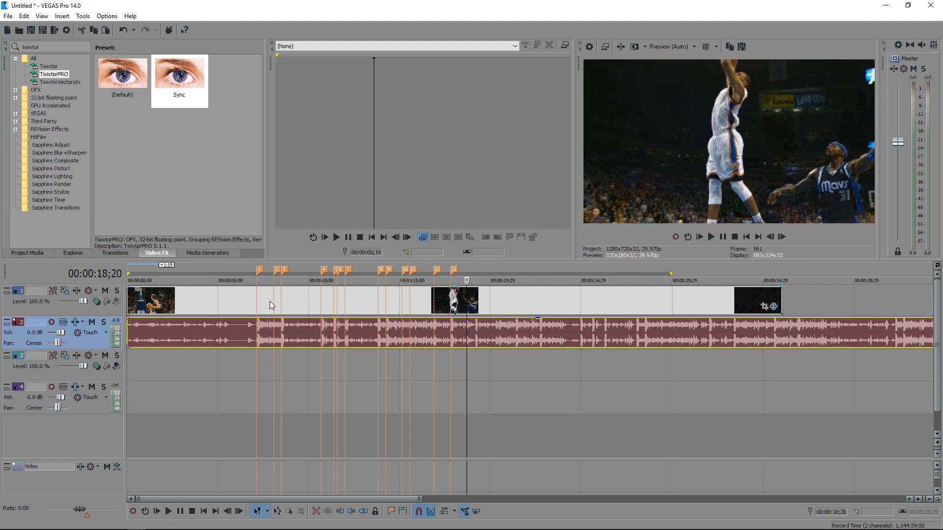
{"action": "left_click", "coordinate": [169, 511]}
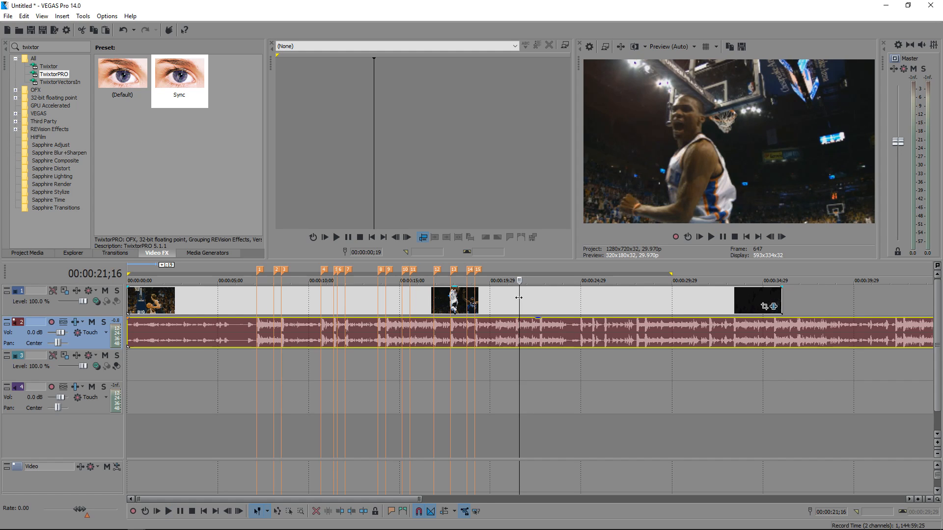
Delete the clip part past the last beat marker and select the shortened basketball clip
{"action": "right_click", "coordinate": [498, 301]}
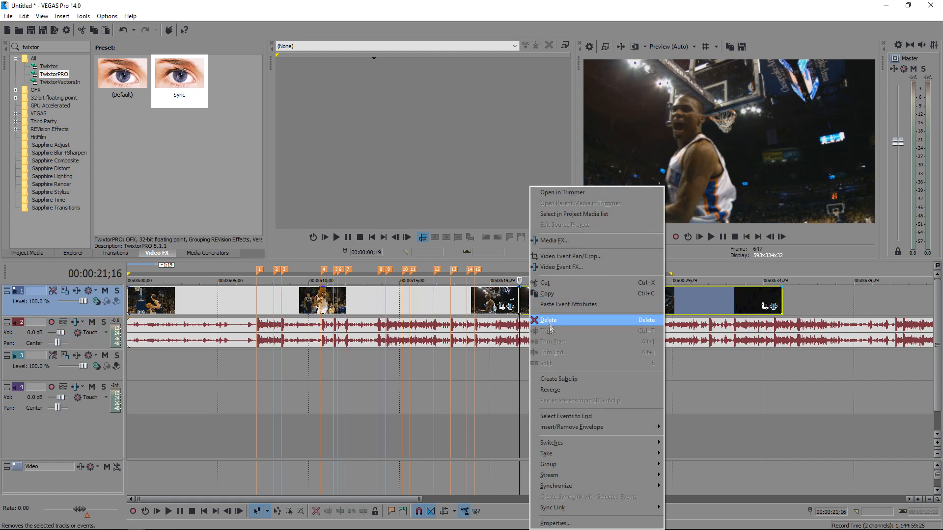
{"action": "left_click", "coordinate": [548, 321]}
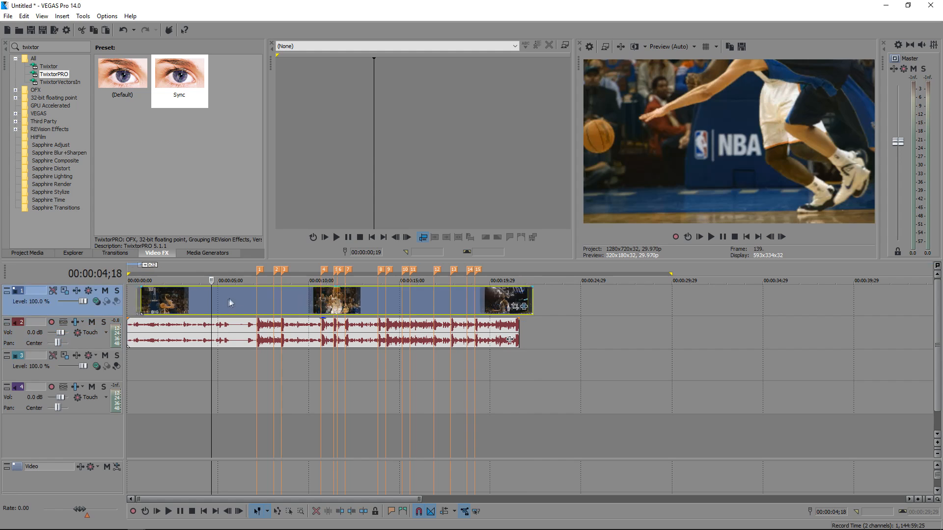
{"action": "left_click", "coordinate": [237, 281]}
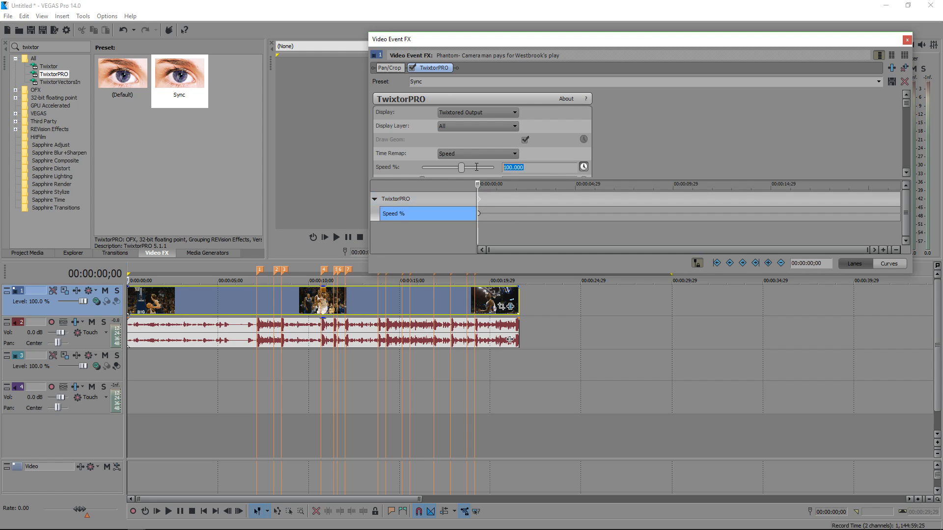
Enter Speed % 300 and jump between beat markers to place keyframes out to about 19 seconds
{"action": "type", "text": "3000"}
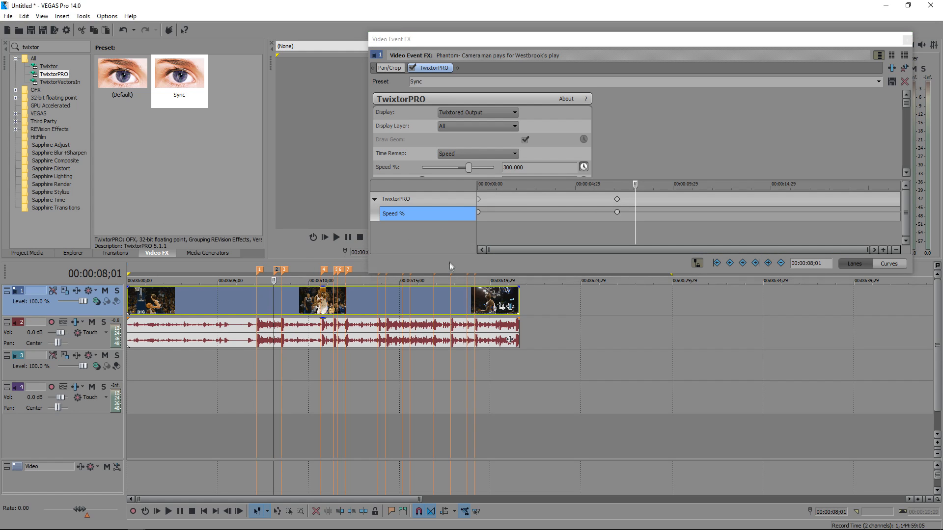
{"action": "mouse_move", "coordinate": [594, 40]}
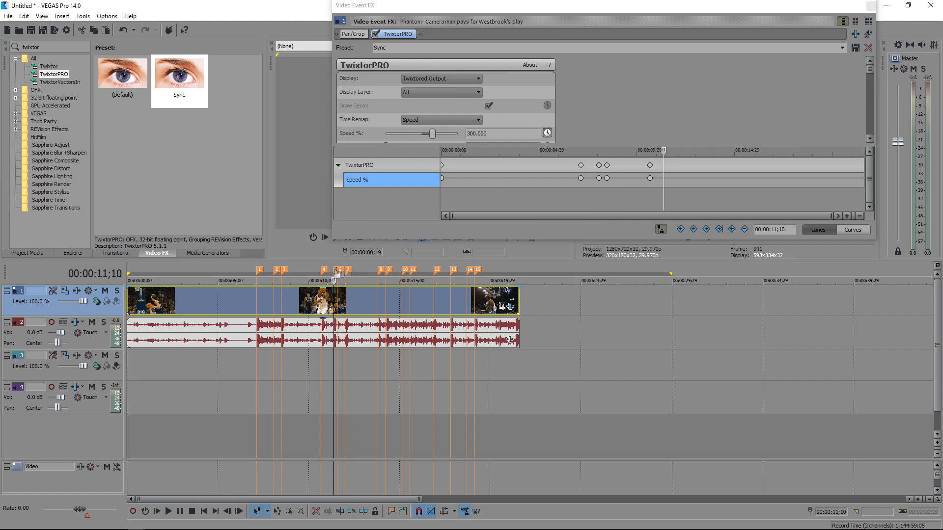
{"action": "left_click", "coordinate": [731, 230]}
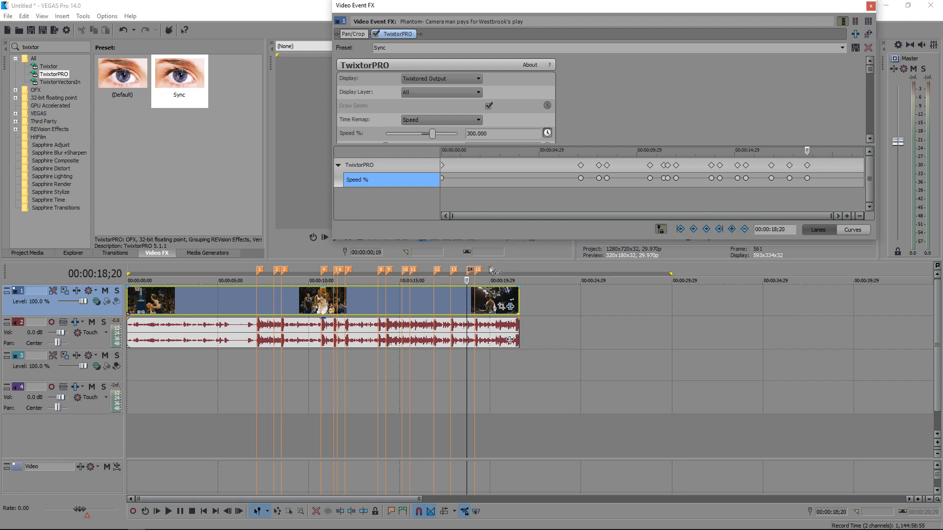
{"action": "left_click", "coordinate": [731, 230]}
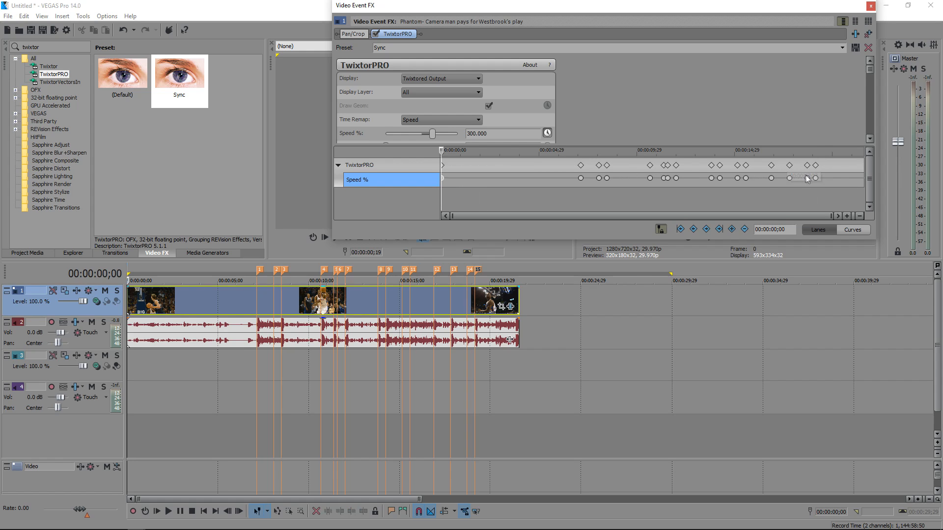
Smooth the speed keyframes and set Speed % to 20 at about 3 seconds
{"action": "right_click", "coordinate": [815, 178]}
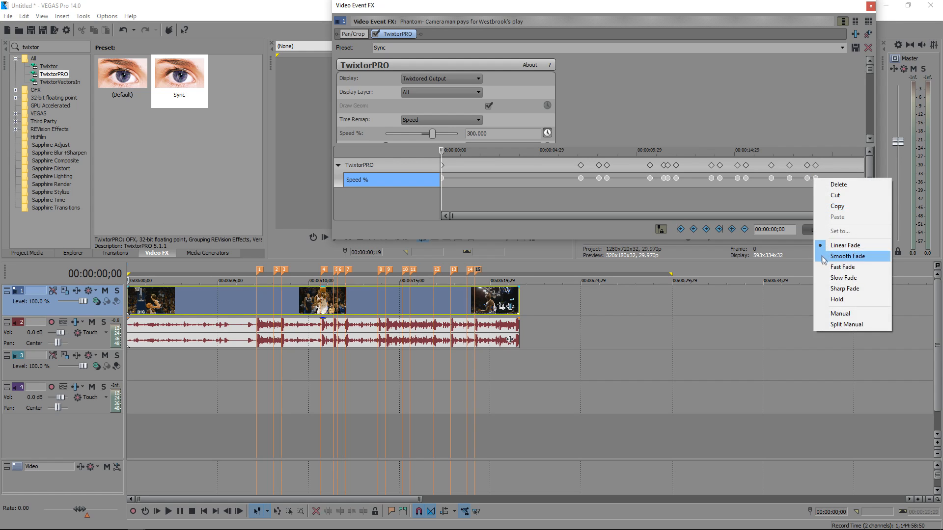
{"action": "left_click", "coordinate": [847, 255]}
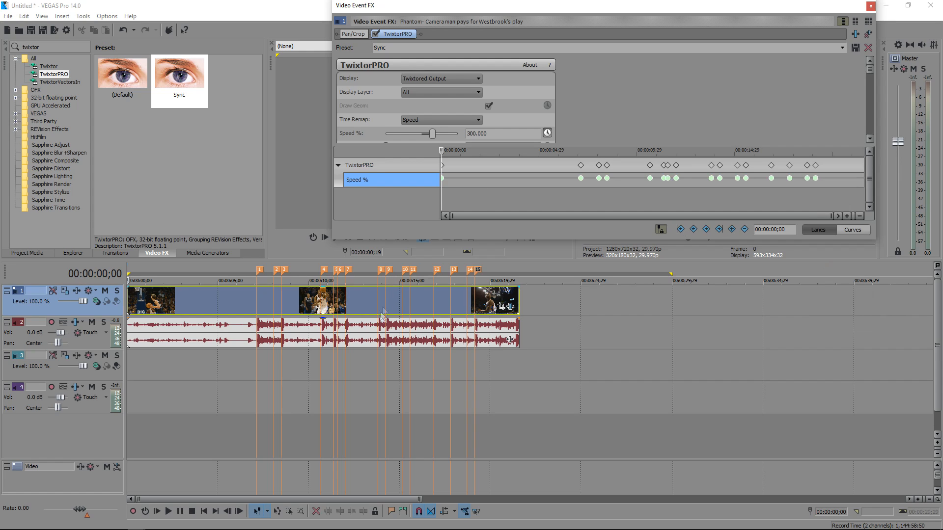
{"action": "left_click", "coordinate": [506, 149]}
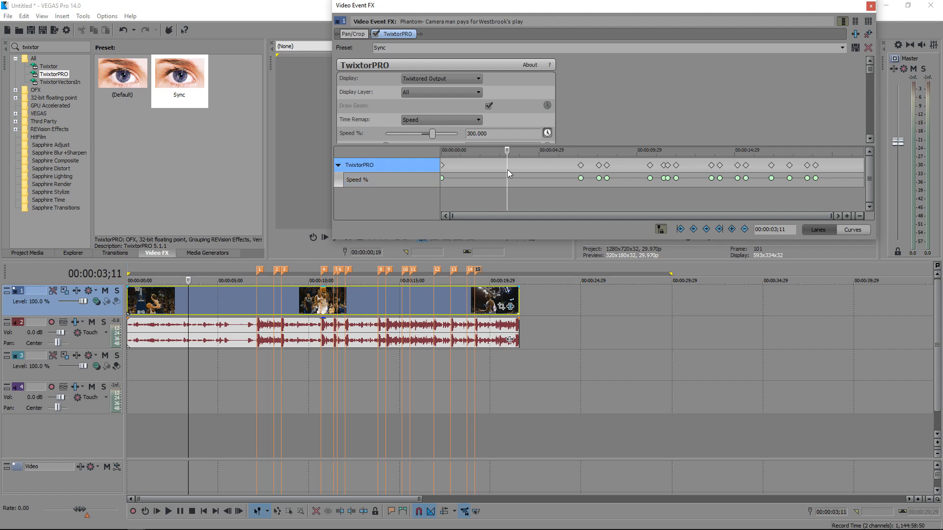
{"action": "left_click", "coordinate": [357, 179]}
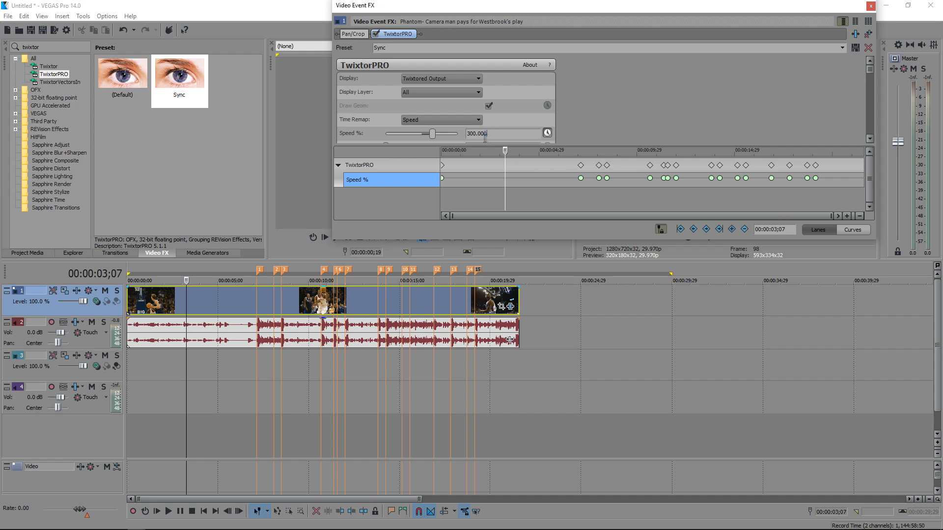
{"action": "triple_click", "coordinate": [477, 133]}
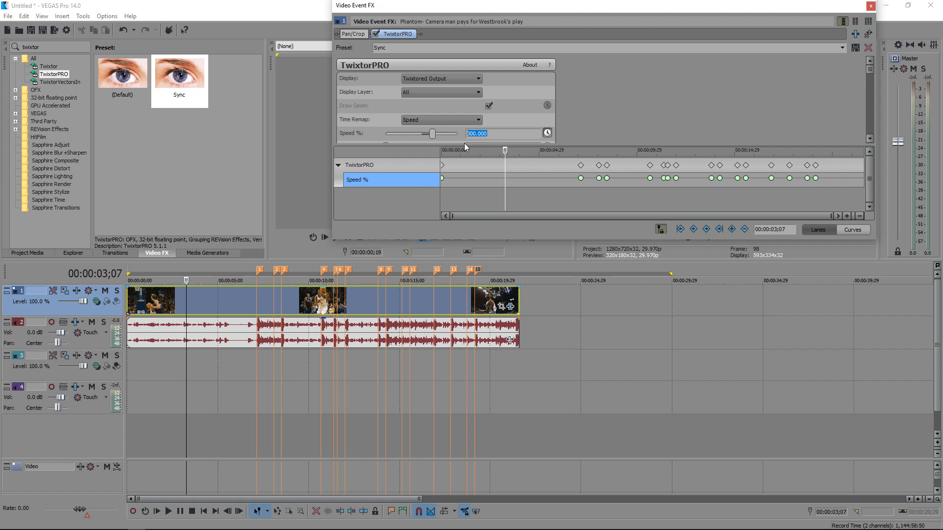
{"action": "type", "text": "20.000"}
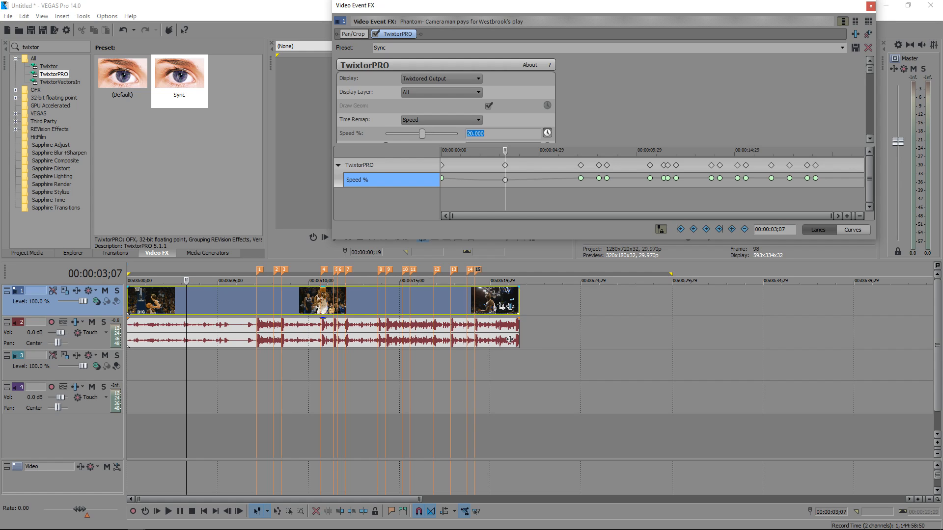
{"action": "mouse_move", "coordinate": [493, 191]}
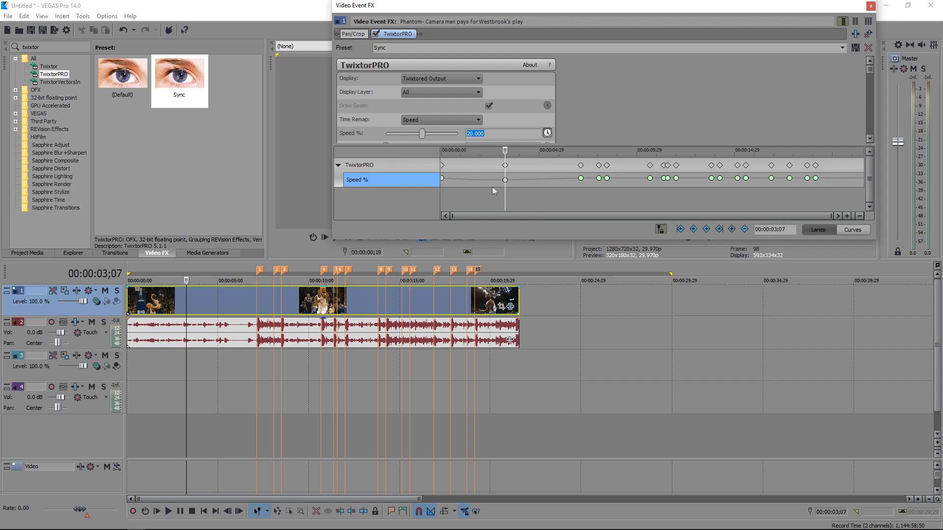
Give the 3;07 speed keyframe Slow Fade interpolation and keep it
{"action": "right_click", "coordinate": [505, 180]}
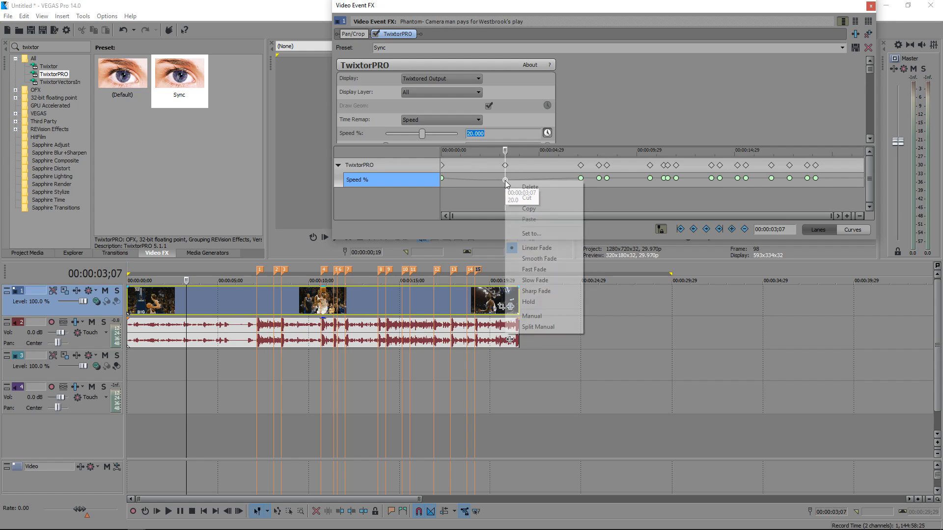
{"action": "left_click", "coordinate": [532, 233]}
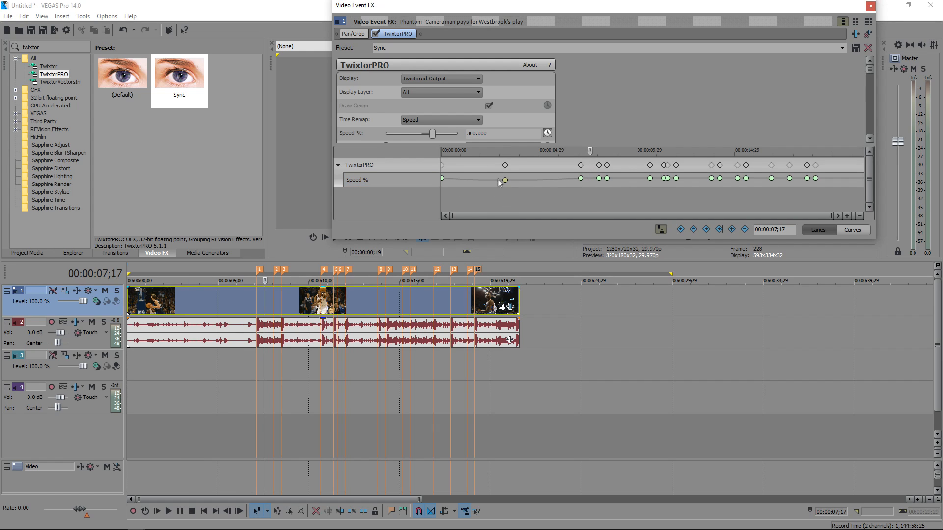
{"action": "right_click", "coordinate": [505, 178]}
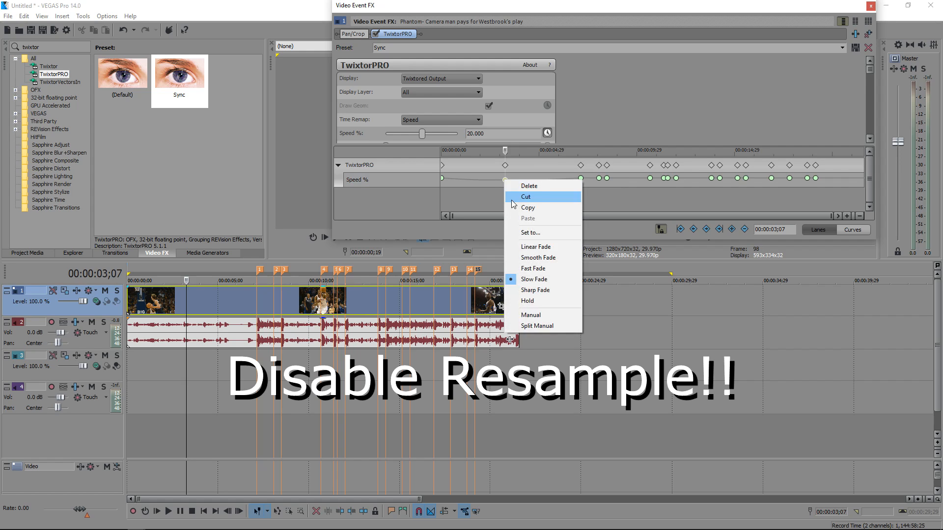
{"action": "left_click", "coordinate": [525, 196]}
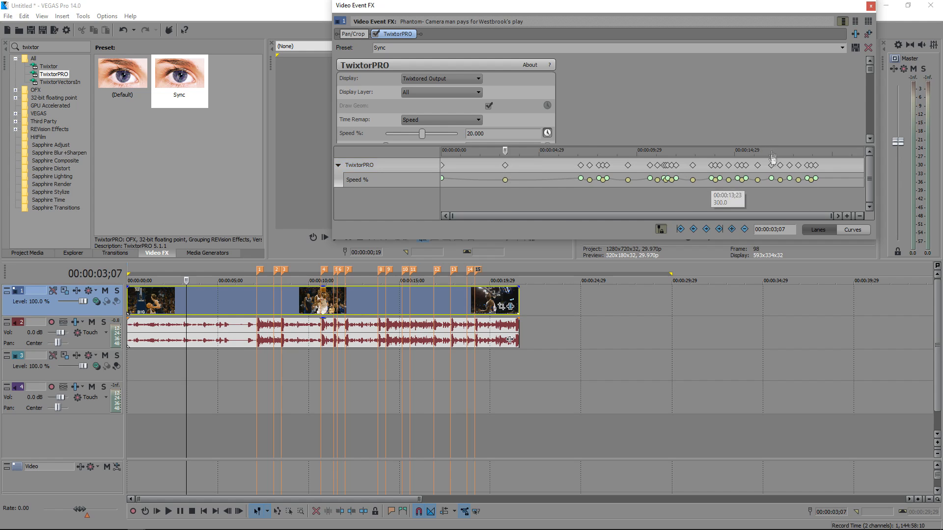
Close the Video Event FX window after checking the speed keyframe near 13 seconds
{"action": "left_click", "coordinate": [868, 5]}
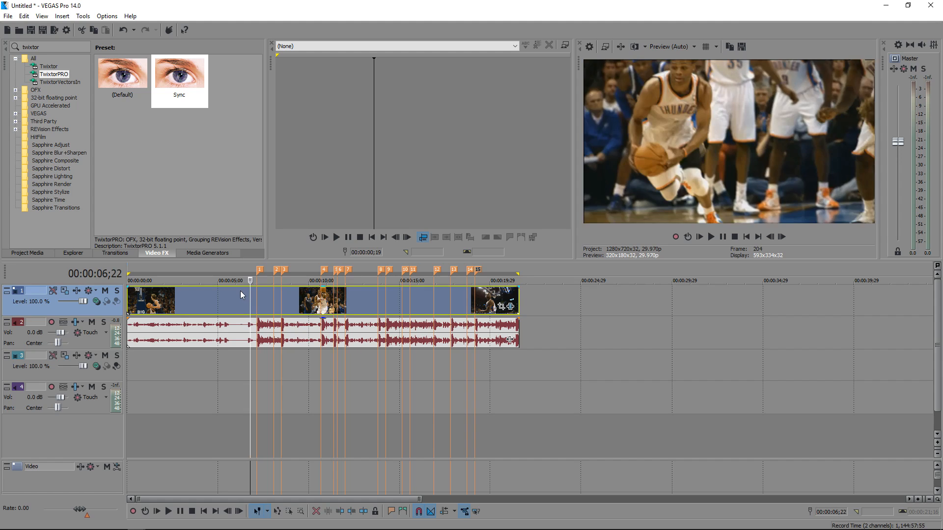
Keep TwixtorPRO Time Remap on Speed and set Src Mark Seg to Cut B
{"action": "left_click", "coordinate": [169, 510]}
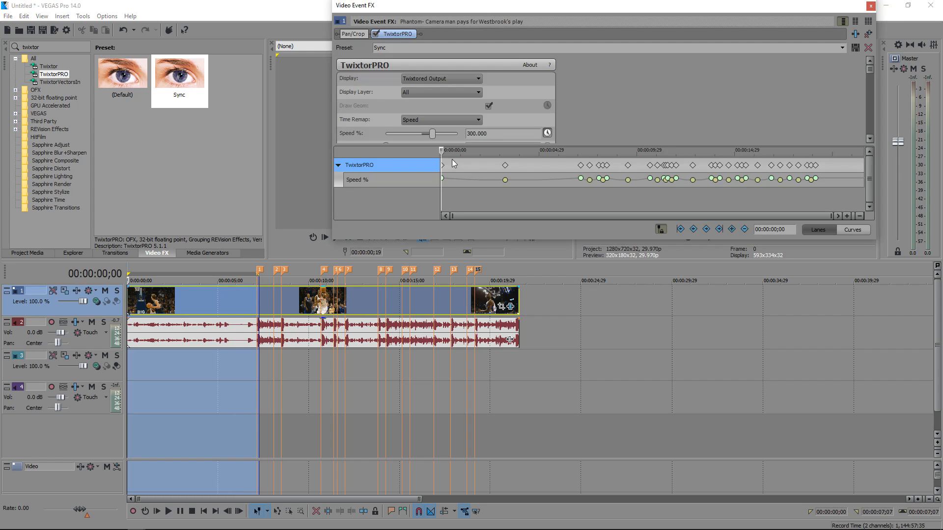
{"action": "mouse_move", "coordinate": [452, 126]}
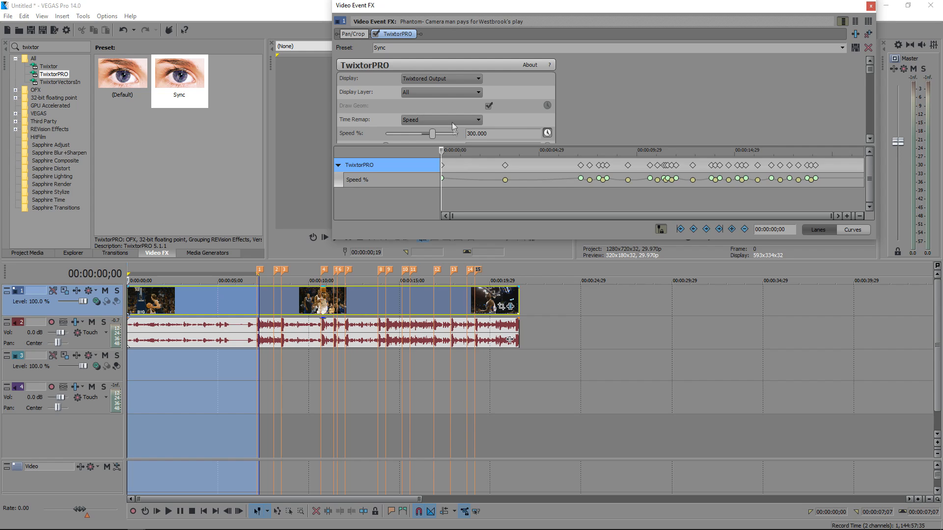
{"action": "left_click", "coordinate": [442, 119]}
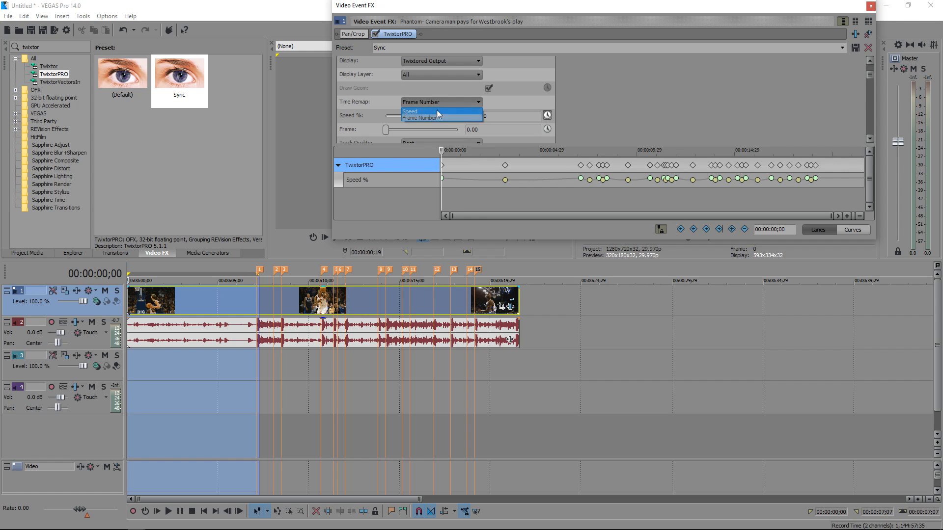
{"action": "left_click", "coordinate": [409, 111]}
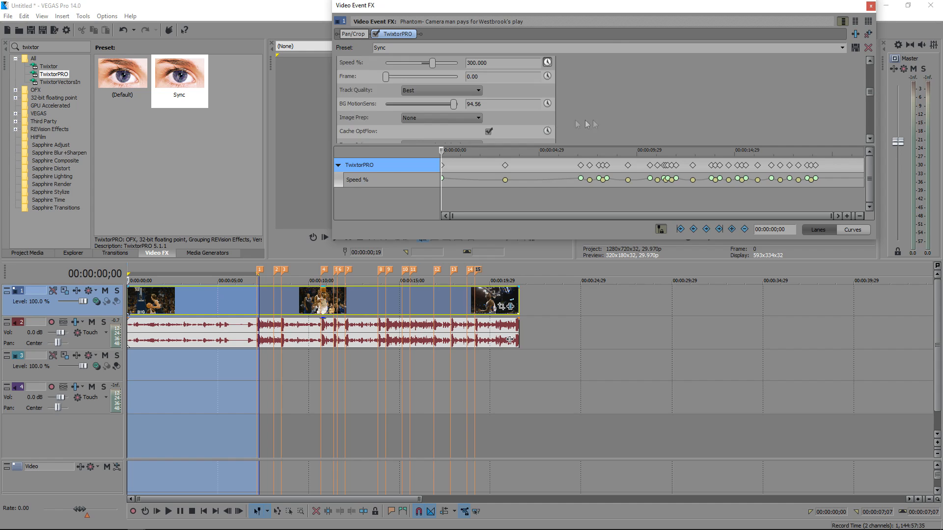
{"action": "scroll", "scroll_direction": "down", "scroll_amount": 3}
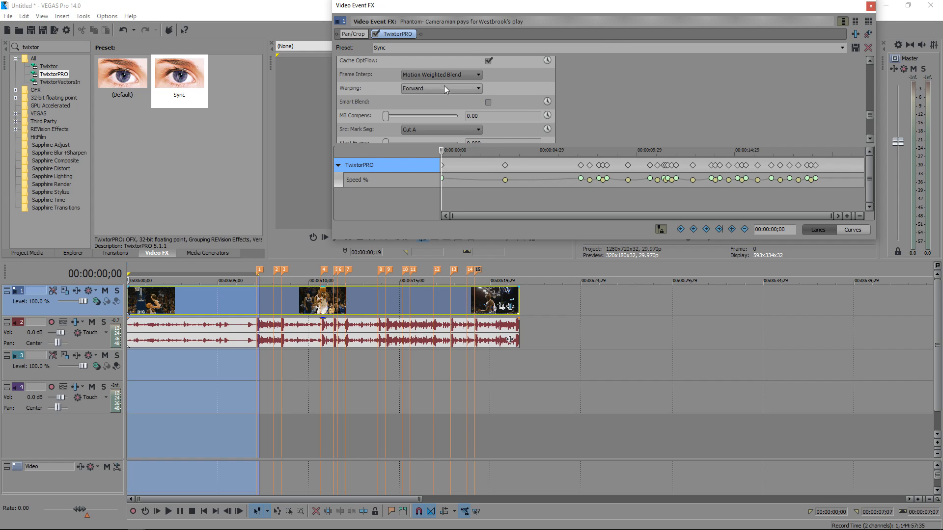
{"action": "left_click", "coordinate": [440, 130]}
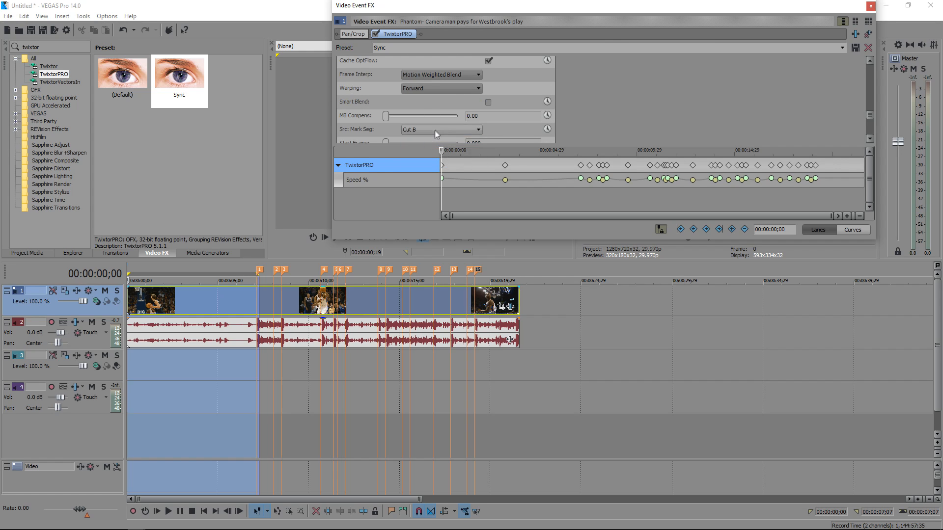
{"action": "left_click", "coordinate": [868, 5]}
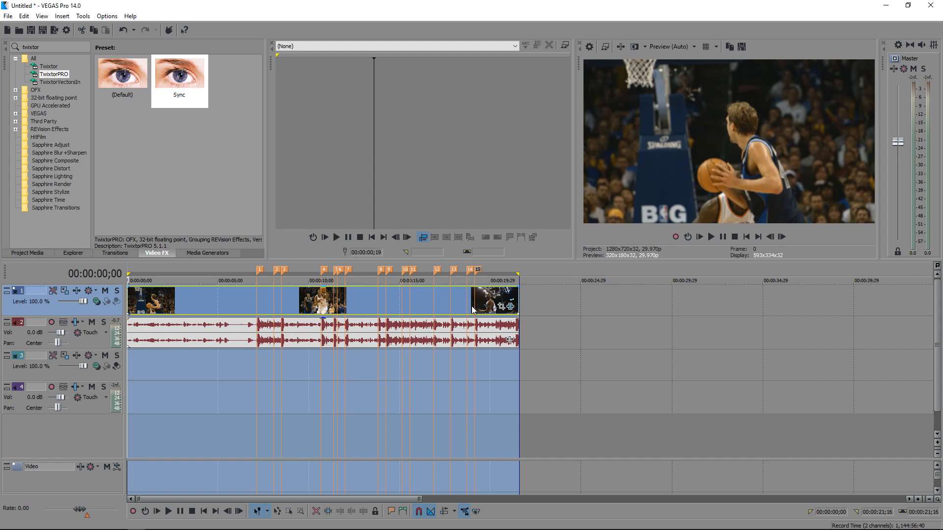
Edit the Speed % at the last keyframe near 19 seconds back to 100 and close TwixtorPRO
{"action": "left_click", "coordinate": [500, 307]}
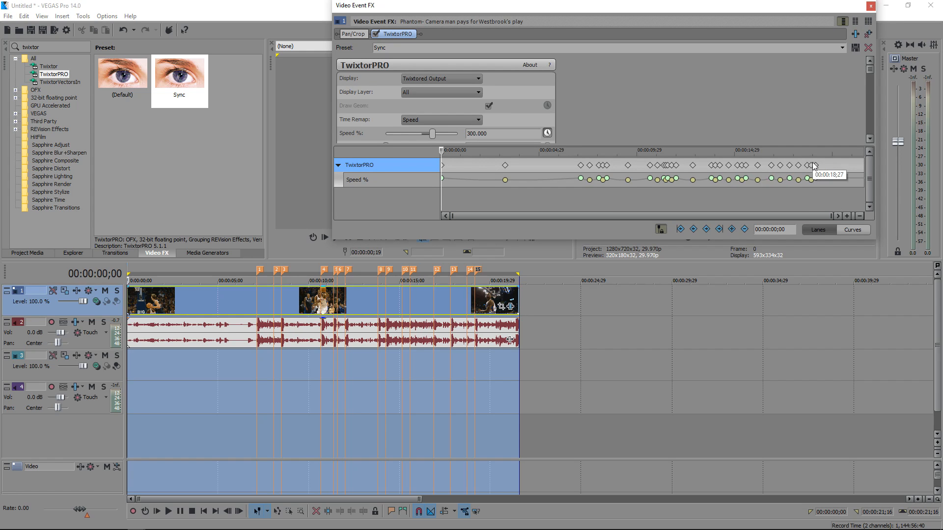
{"action": "left_click", "coordinate": [473, 279]}
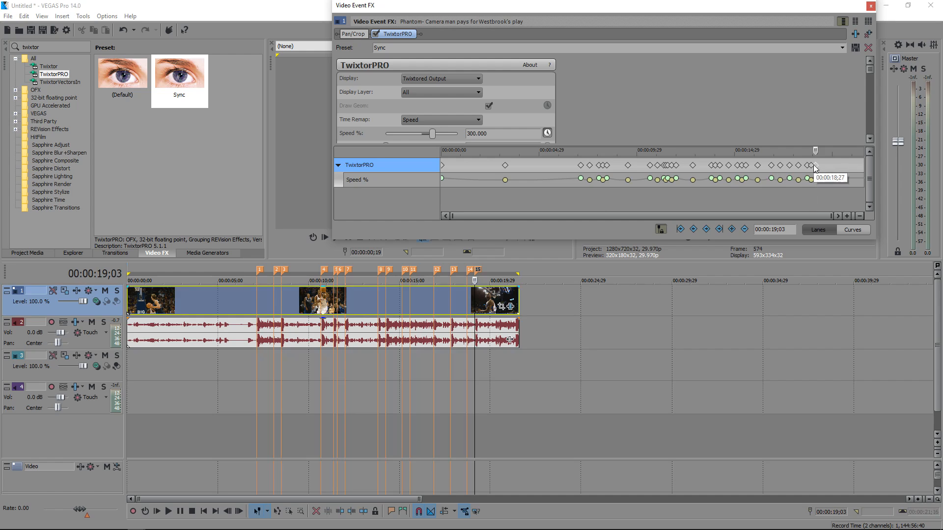
{"action": "left_click", "coordinate": [357, 180]}
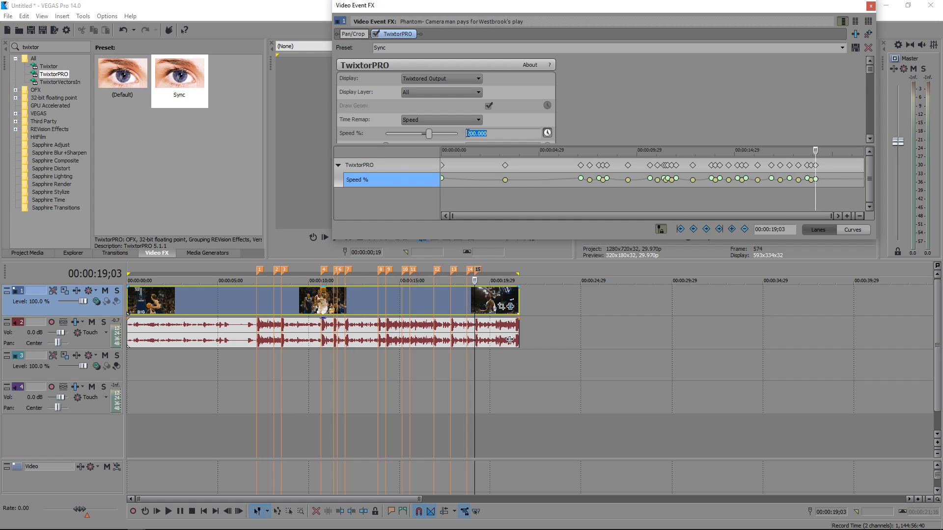
{"action": "type", "text": "8"}
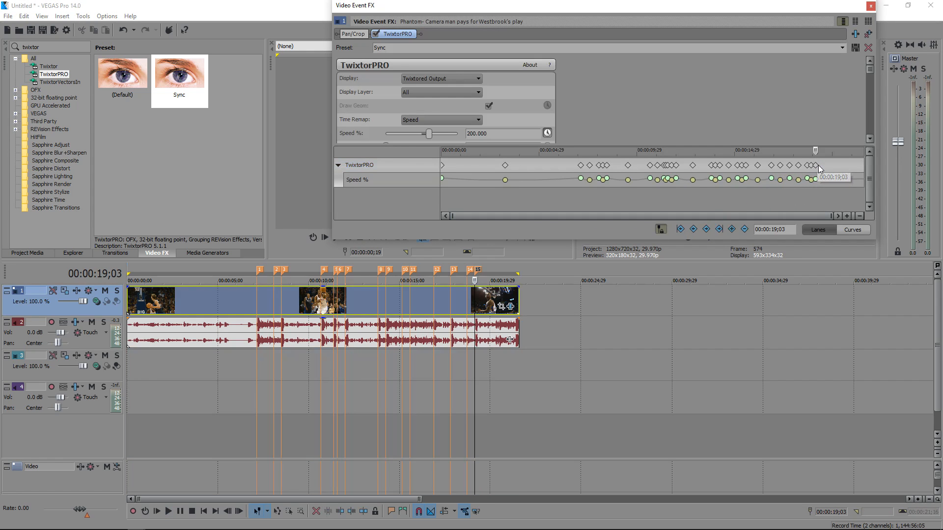
{"action": "mouse_move", "coordinate": [813, 187]}
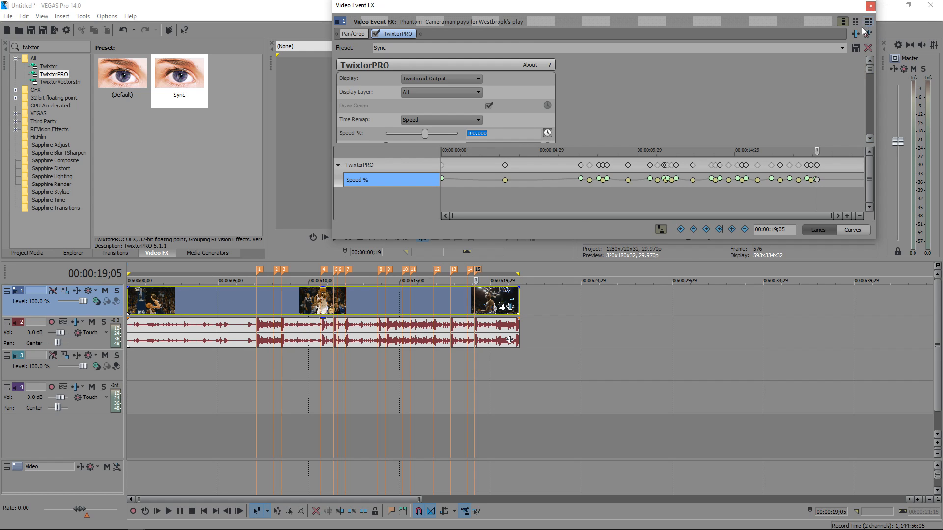
{"action": "left_click", "coordinate": [868, 5]}
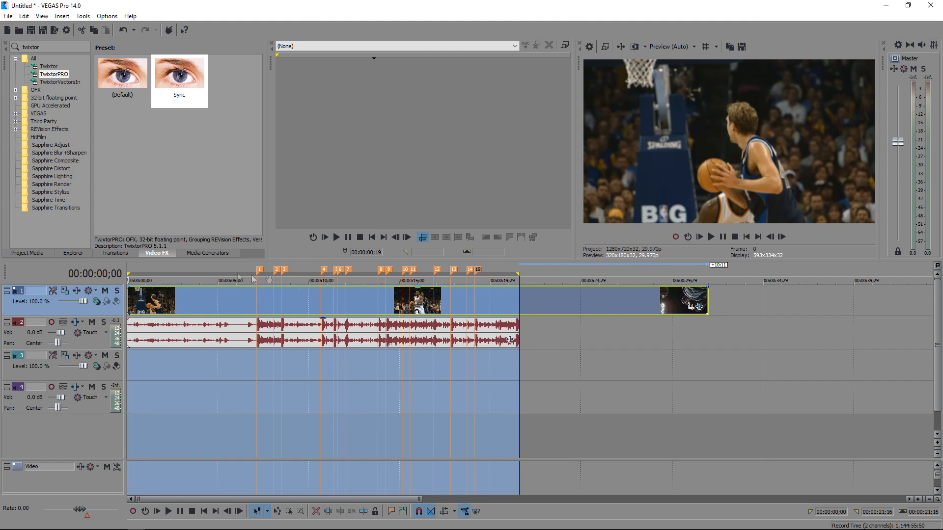
Trim the video event's end back to the song's end near 20 seconds
{"action": "left_click", "coordinate": [169, 512]}
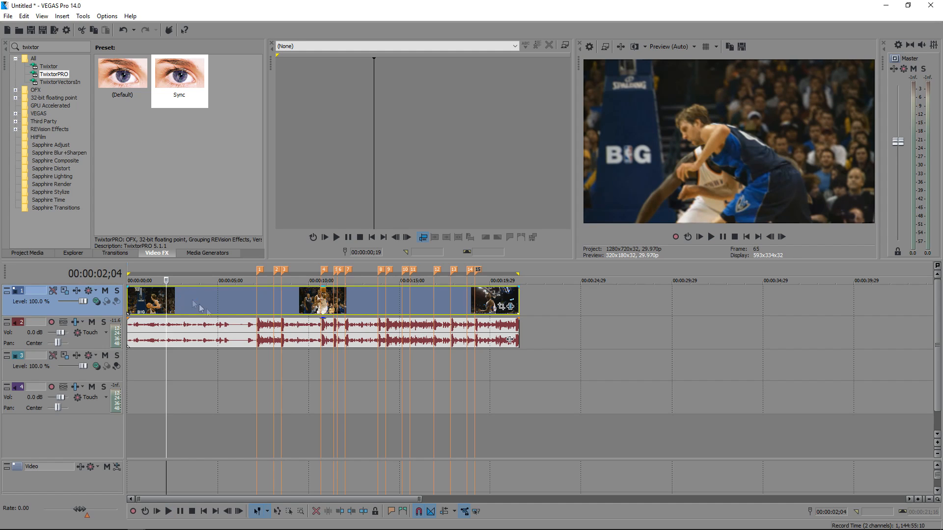
{"action": "mouse_move", "coordinate": [233, 312]}
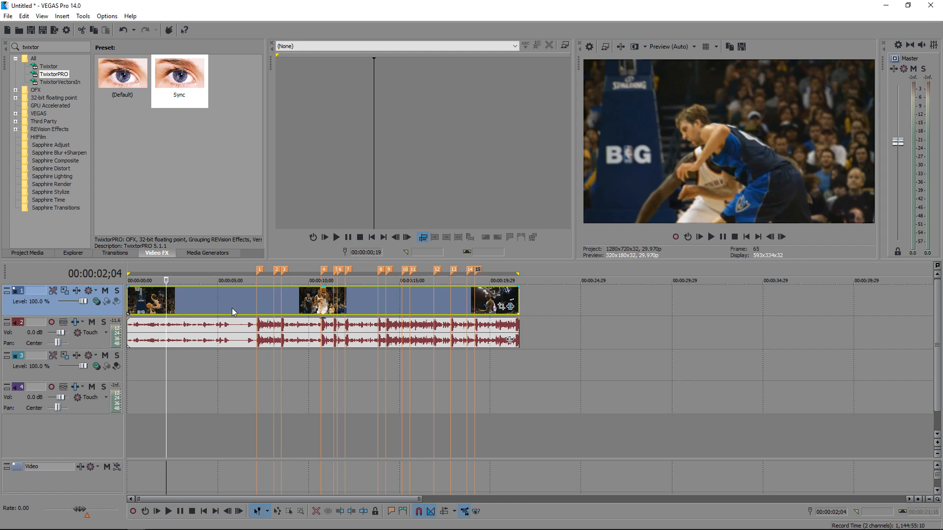
{"action": "mouse_move", "coordinate": [549, 278]}
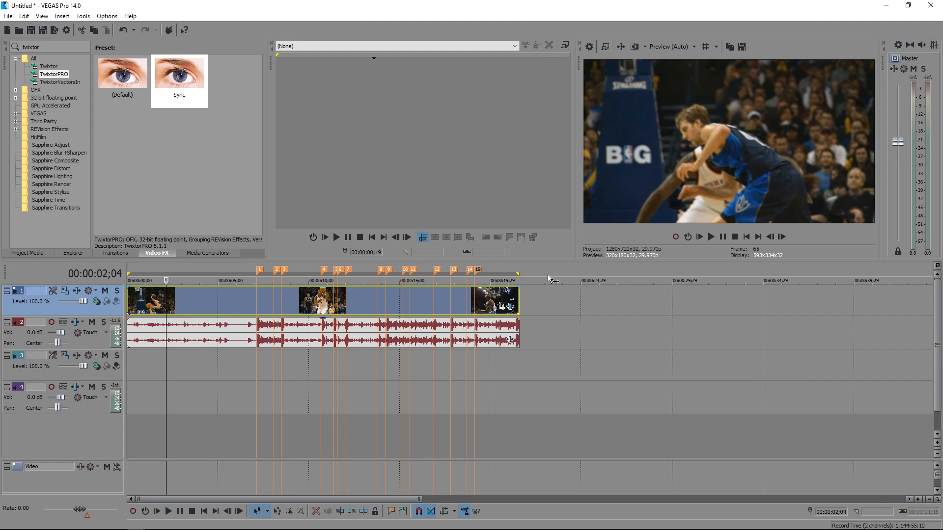
{"action": "mouse_move", "coordinate": [196, 260]}
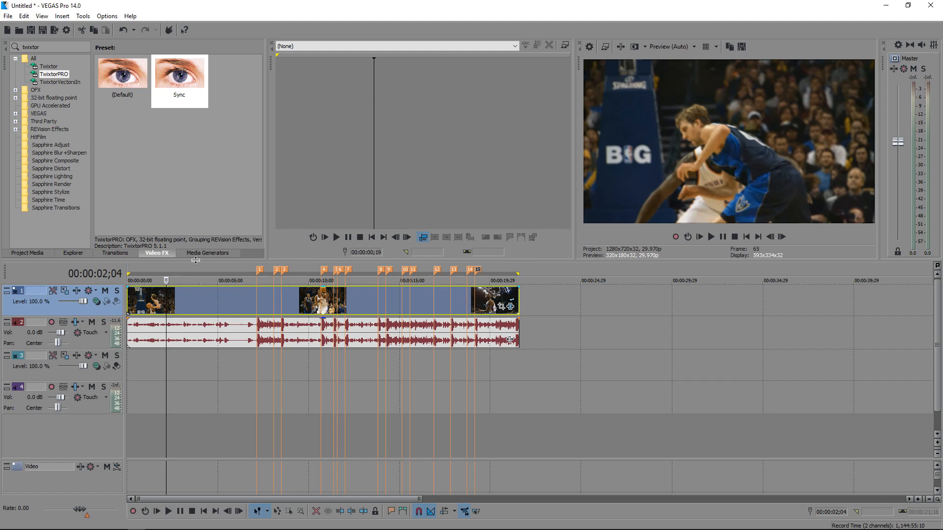